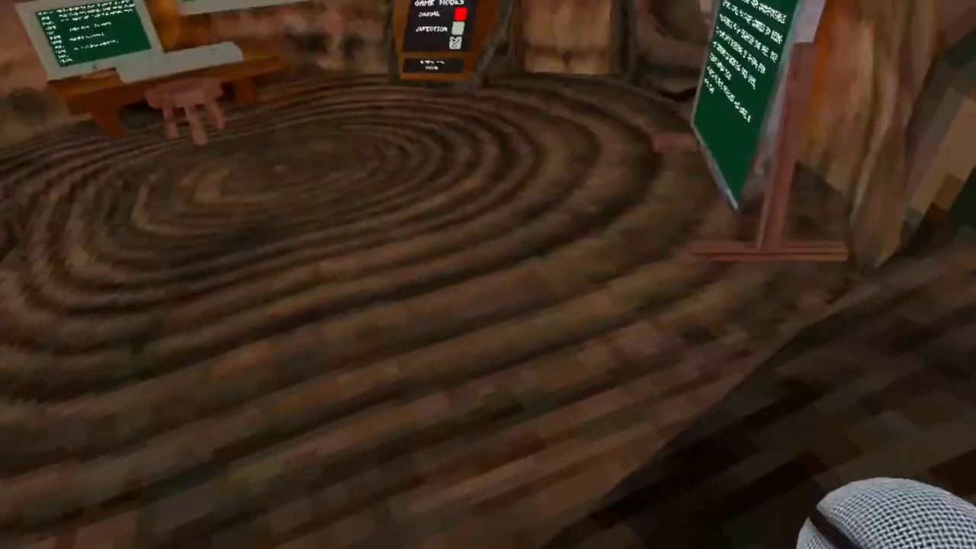
mouse_move(488, 275)
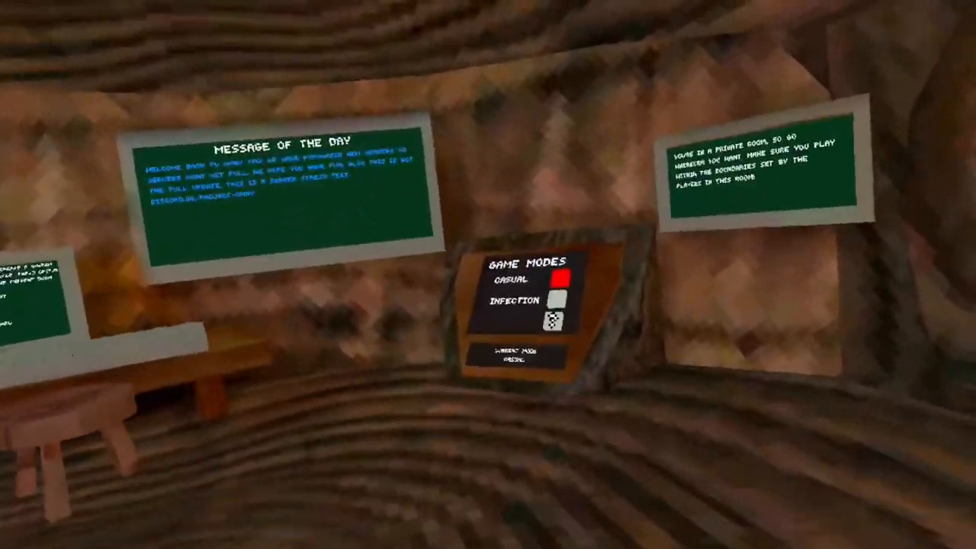
mouse_move(488, 275)
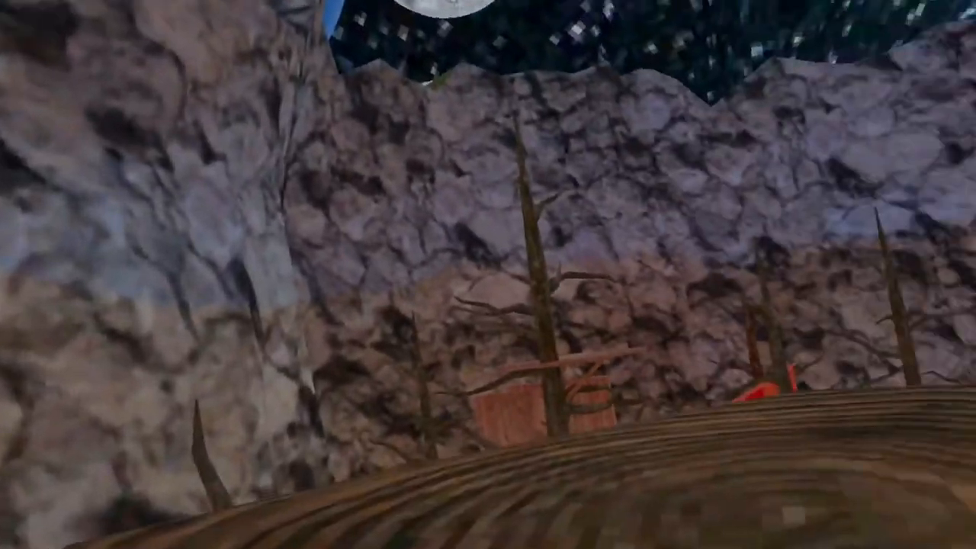
mouse_move(488, 274)
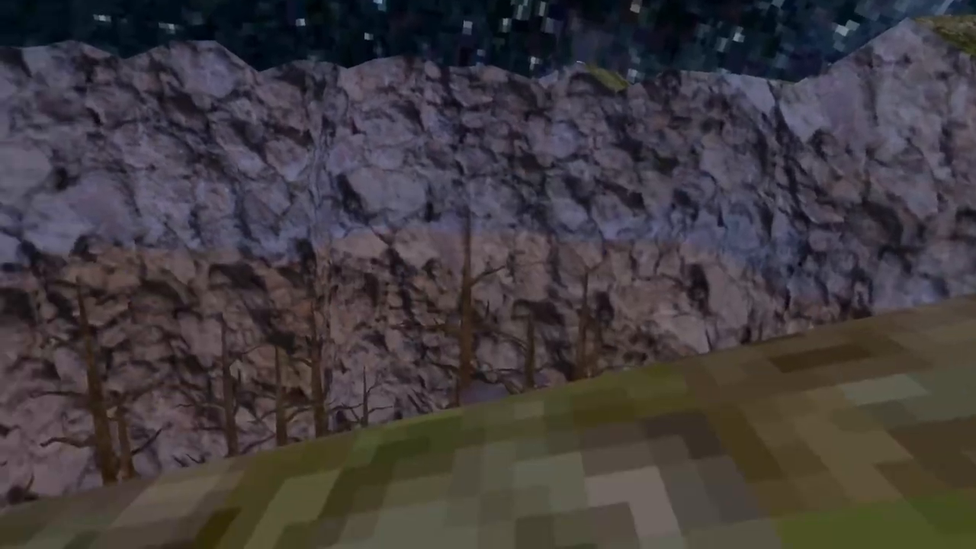
mouse_move(488, 274)
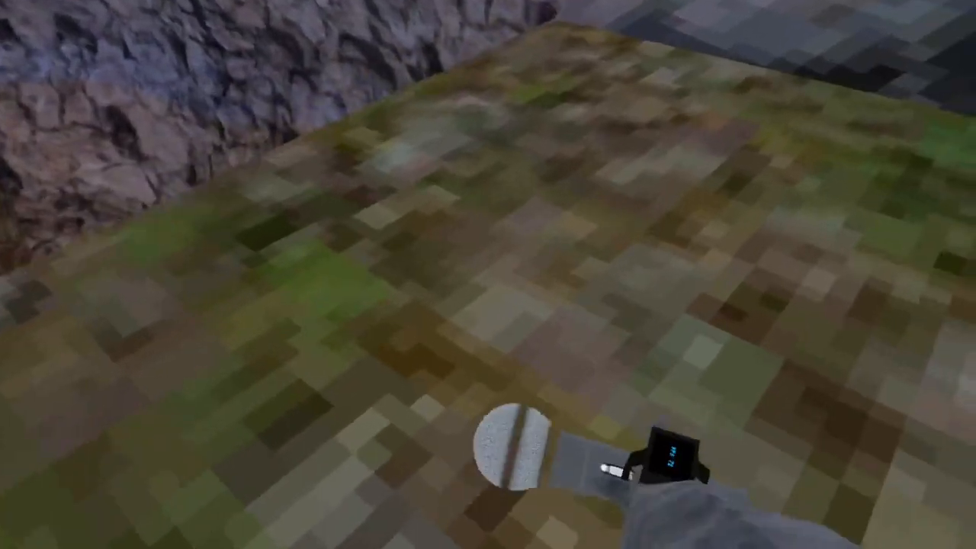
mouse_move(488, 274)
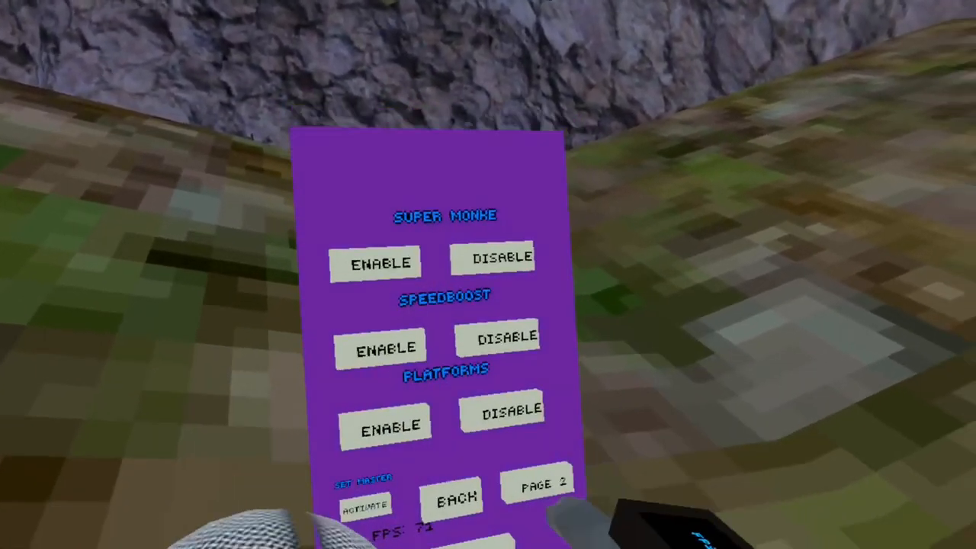
Step: Page the mod menu over to the RGB Colors, 3rd Person Camera and Camera Mod options
left_click(538, 487)
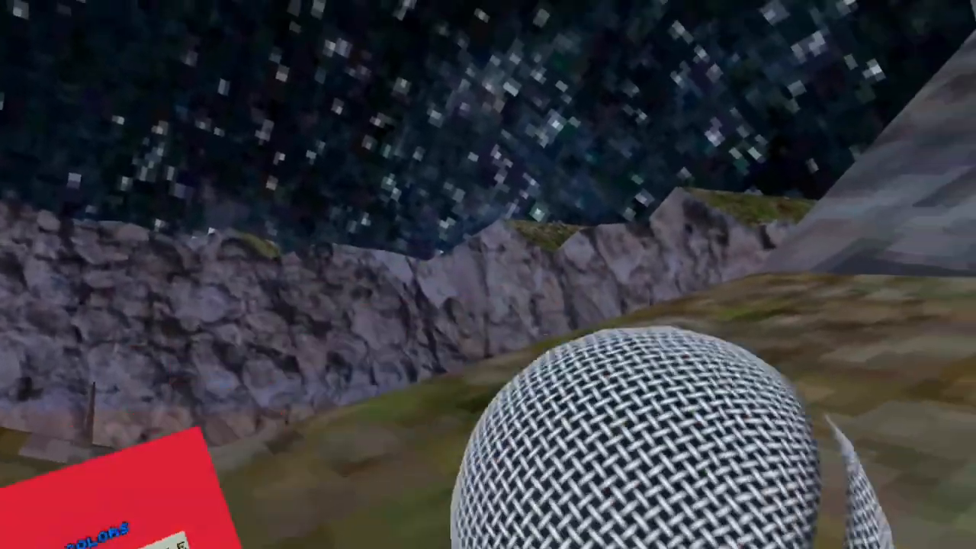
mouse_move(488, 274)
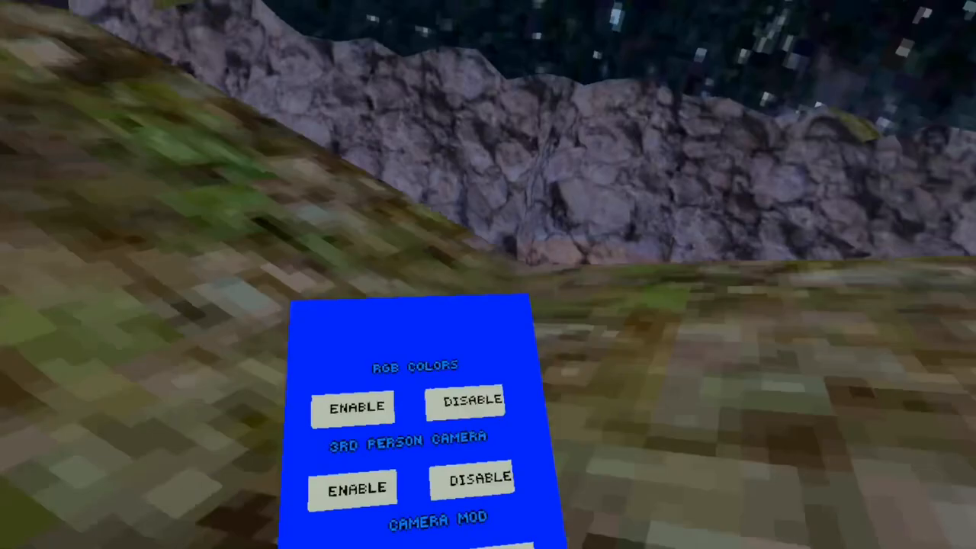
left_click(352, 488)
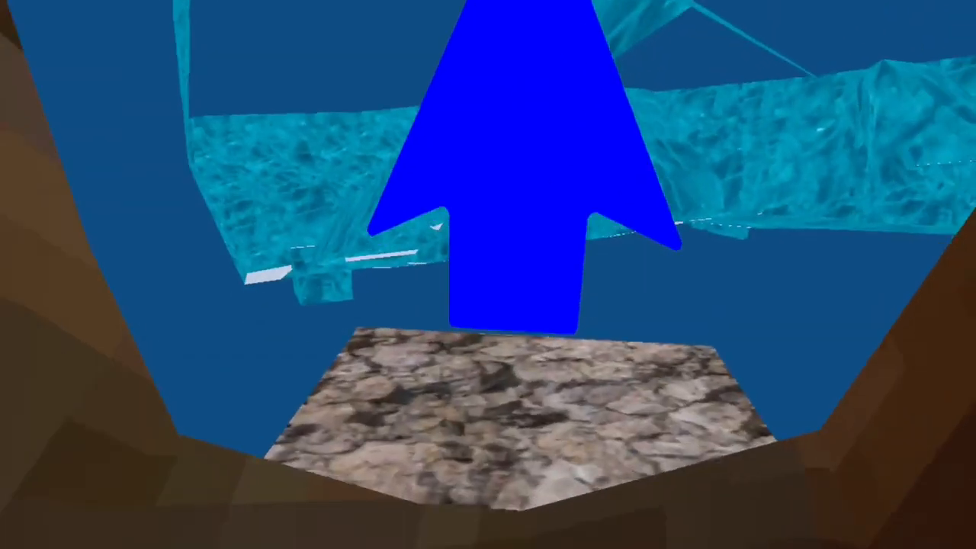
mouse_move(488, 275)
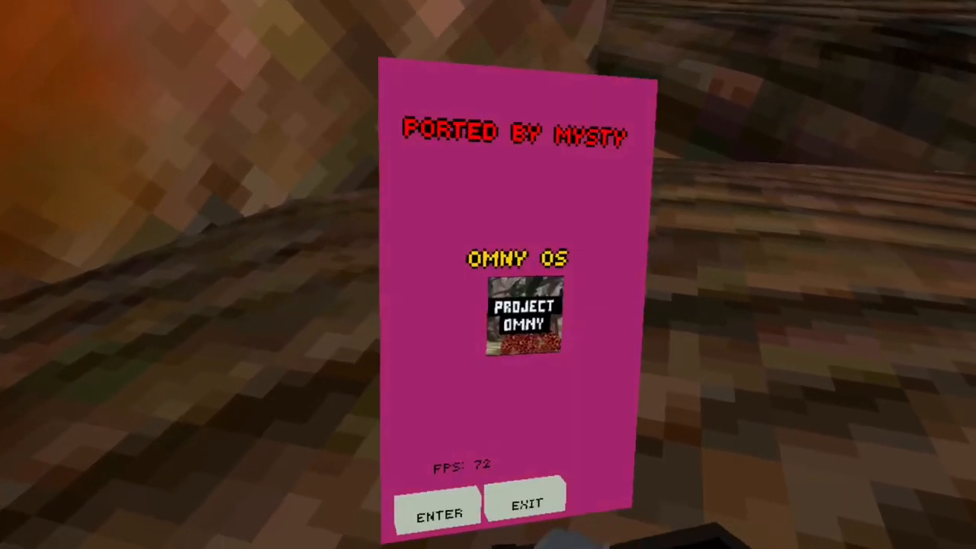
Step: Enter the mod menu, go to map page 2, and enable Stumble Guys
left_click(439, 511)
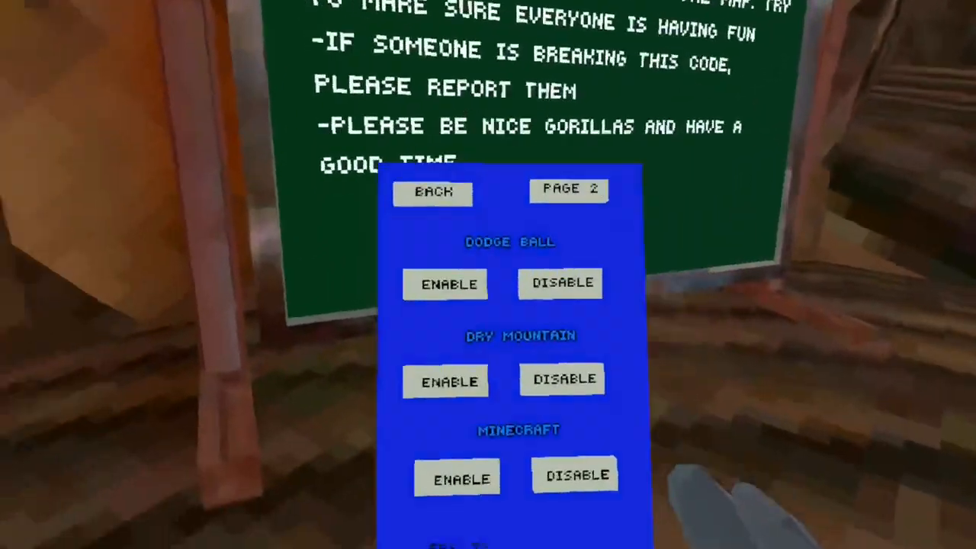
left_click(568, 189)
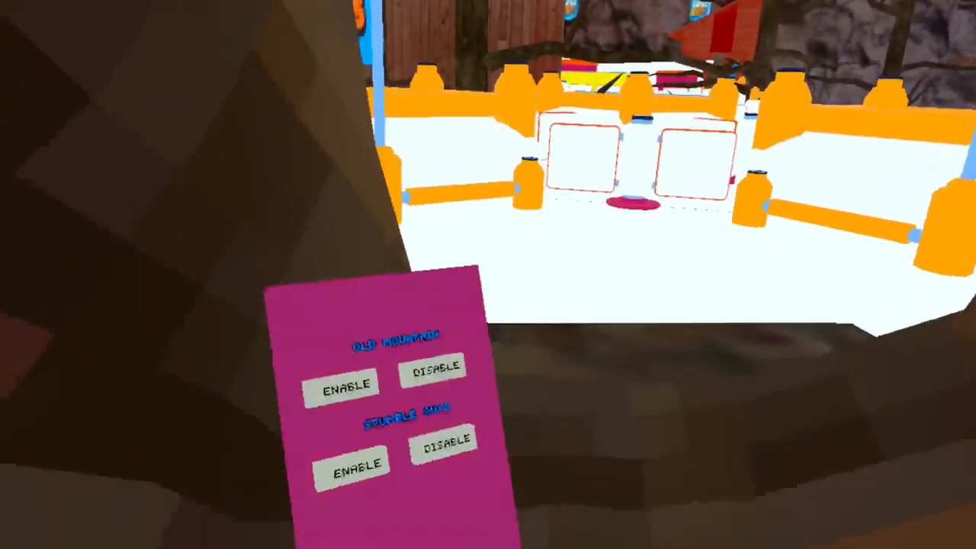
left_click(434, 484)
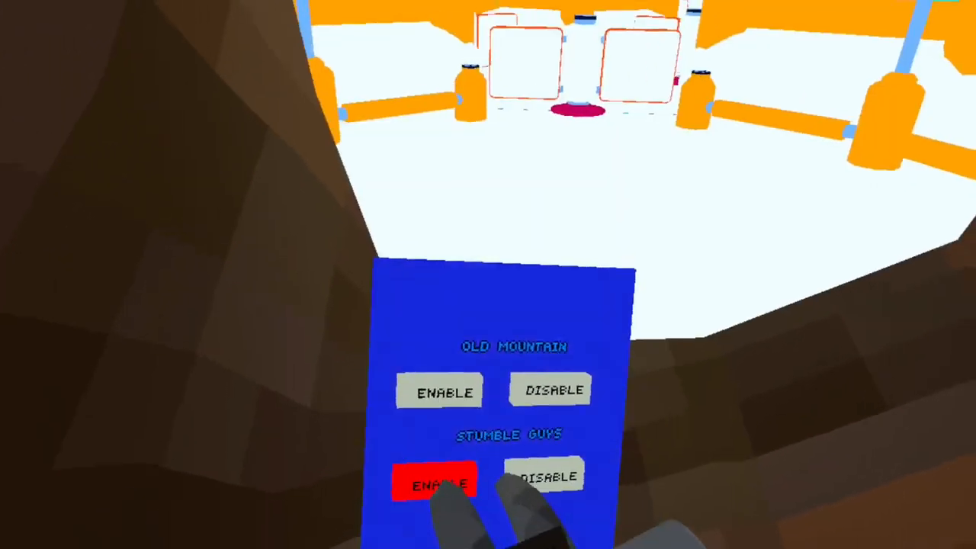
left_click(434, 483)
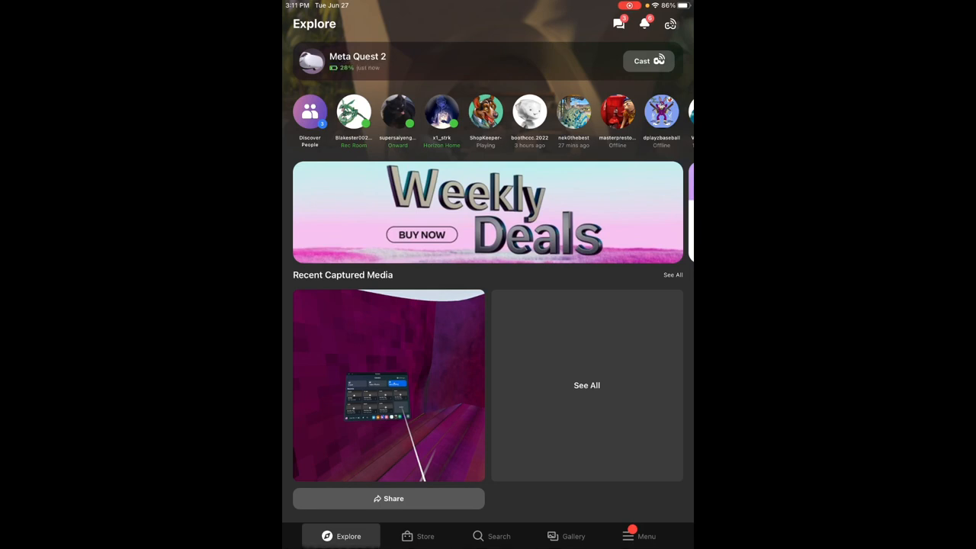
Step: Search the Meta Quest store for "gorilla runners"
left_click(499, 536)
type("g")
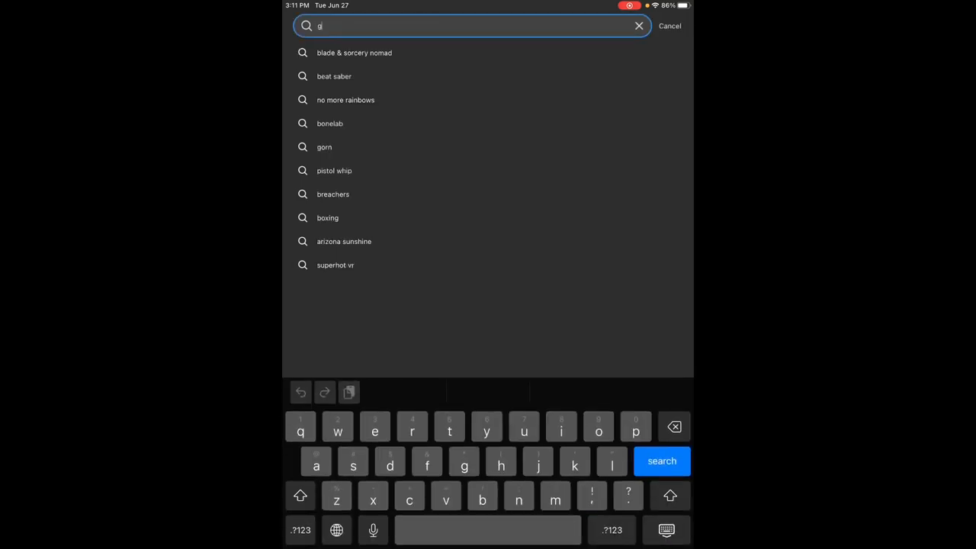
type("orilla r")
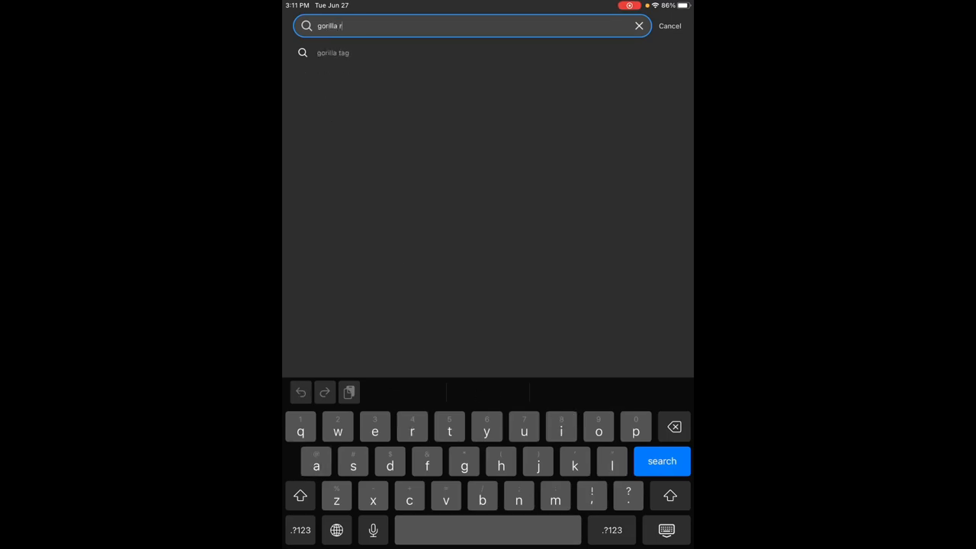
type("unners")
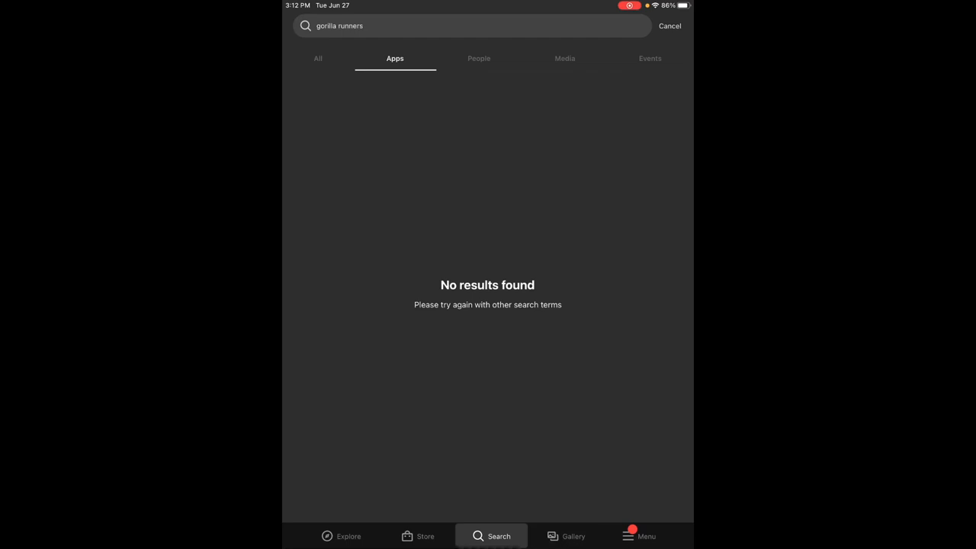
Step: Show All results, open Gorilla Runners, and dismiss the App Lab warning
left_click(318, 58)
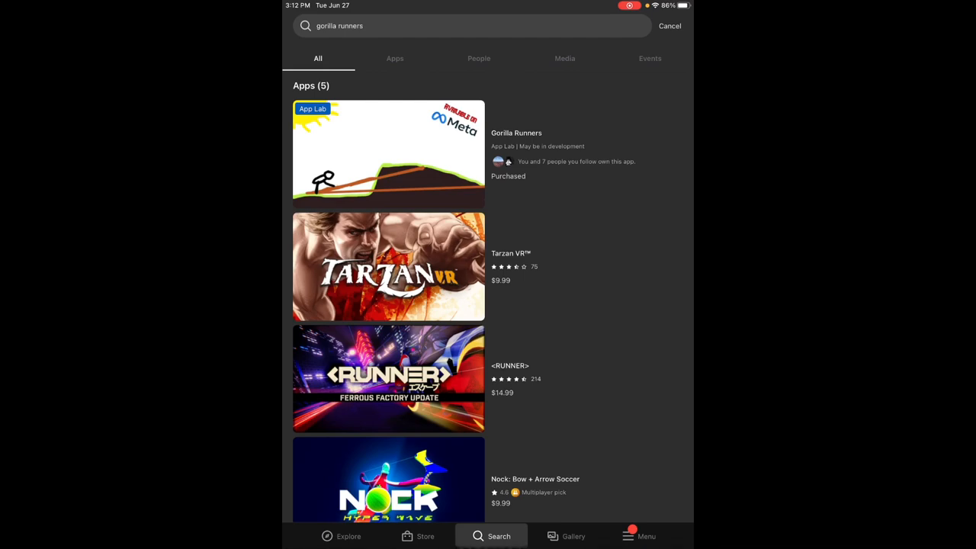
left_click(389, 153)
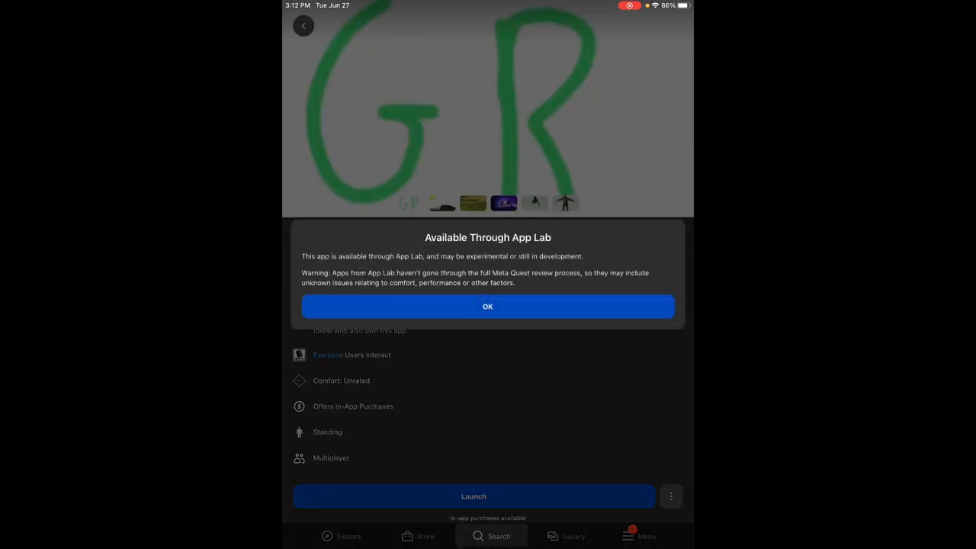
left_click(487, 306)
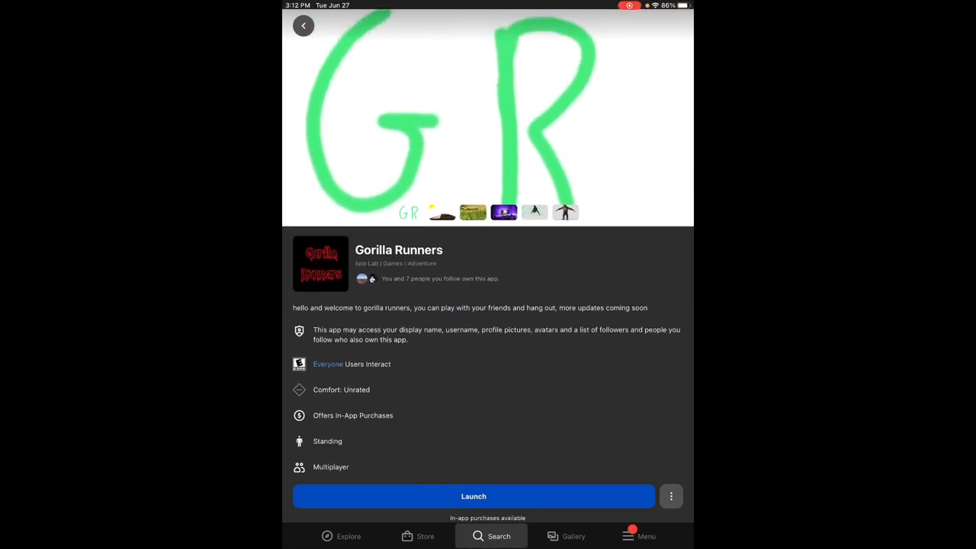
scroll("up", 3)
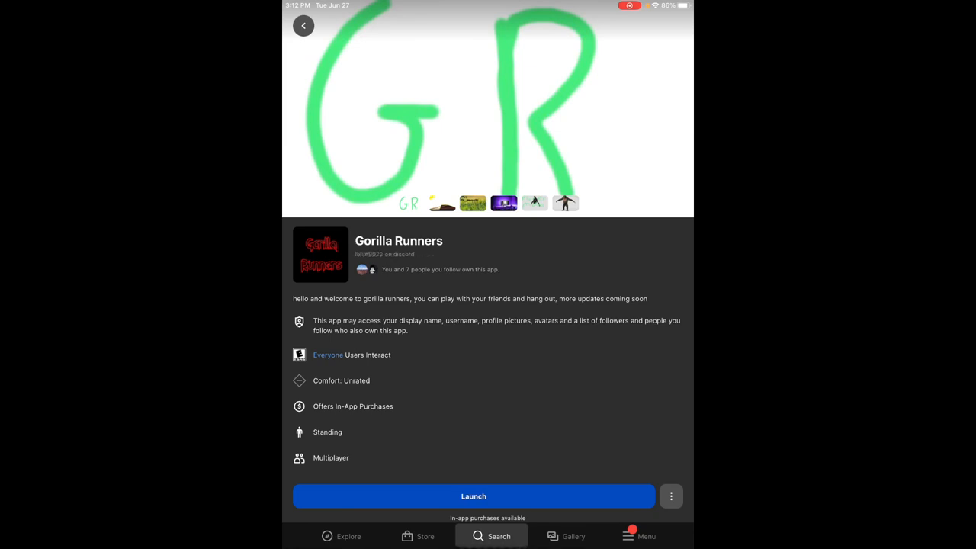
Step: Open version 1.2.2 notes and expand the Channel dropdown to view release channels
scroll("down", 3)
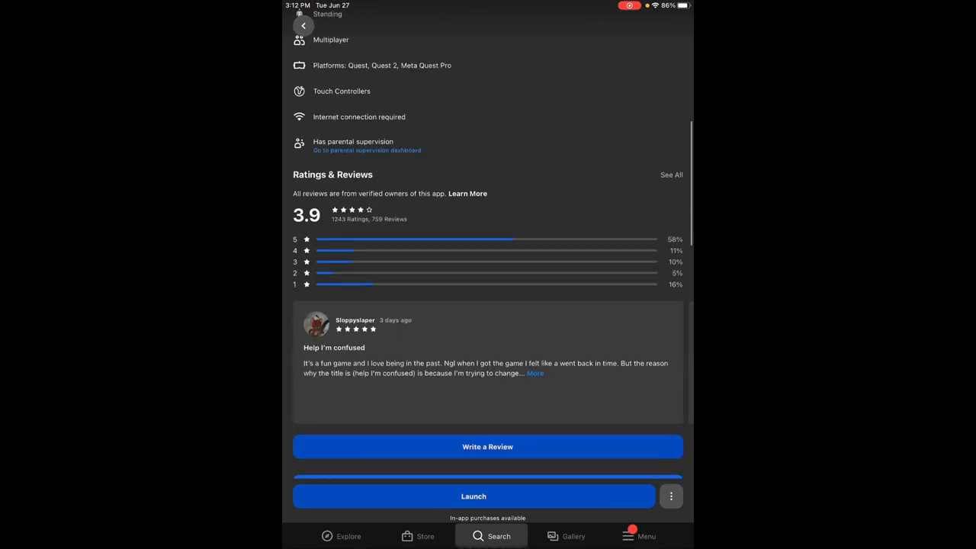
scroll("down", 3)
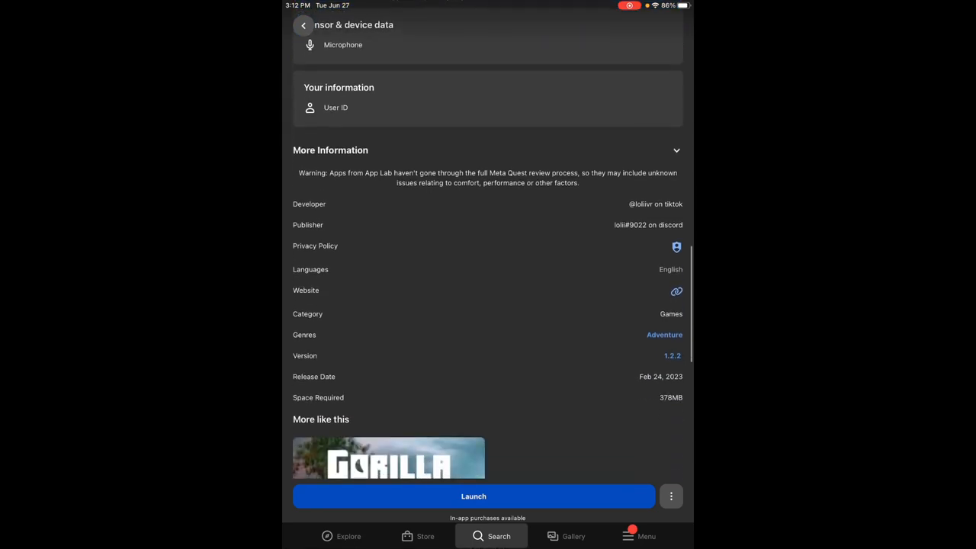
left_click(672, 355)
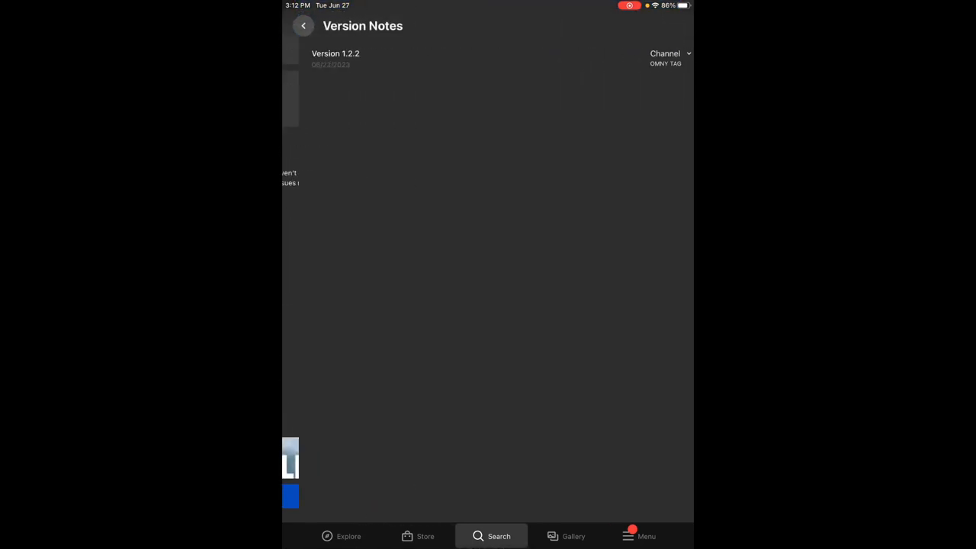
left_click(670, 53)
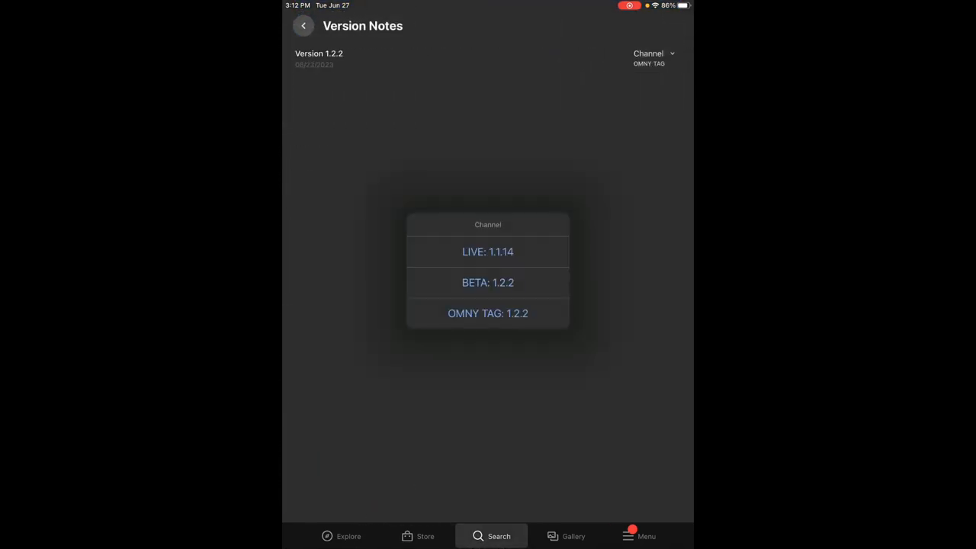